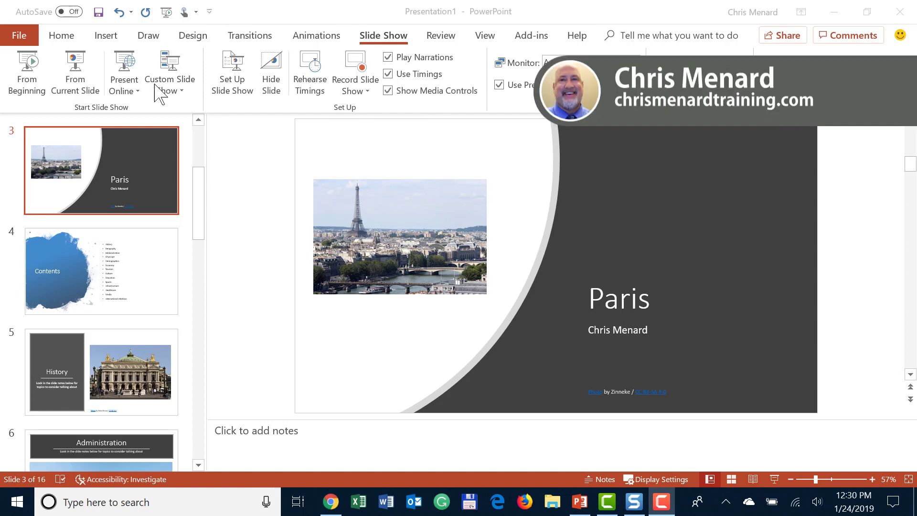
{"action": "mouse_move", "coordinate": [160, 173]}
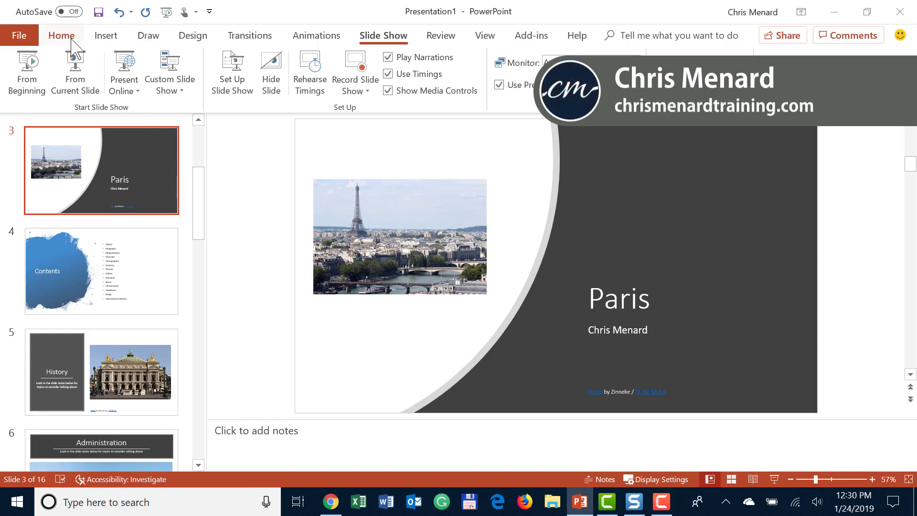
Review the subtitle language list under Slide Show to confirm Spanish is the chosen subtitle language.
{"action": "left_click", "coordinate": [61, 36]}
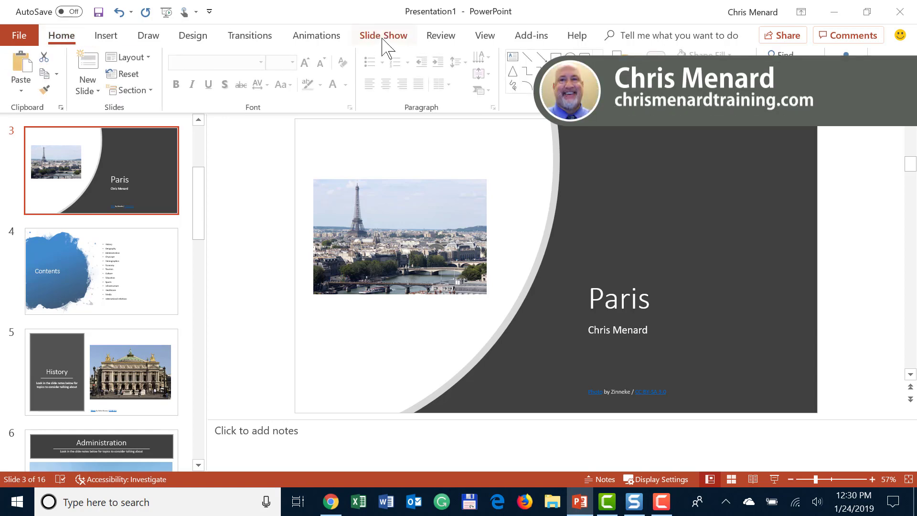
{"action": "left_click", "coordinate": [384, 35]}
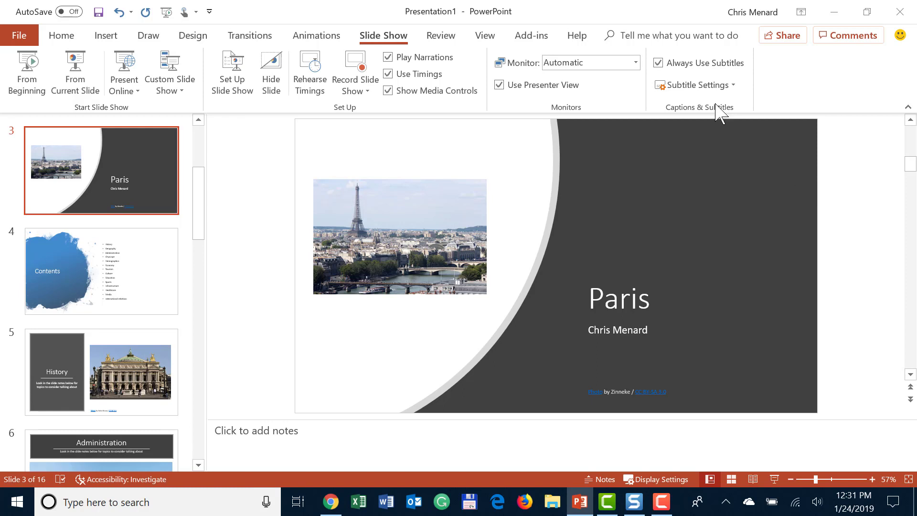
{"action": "mouse_move", "coordinate": [699, 123]}
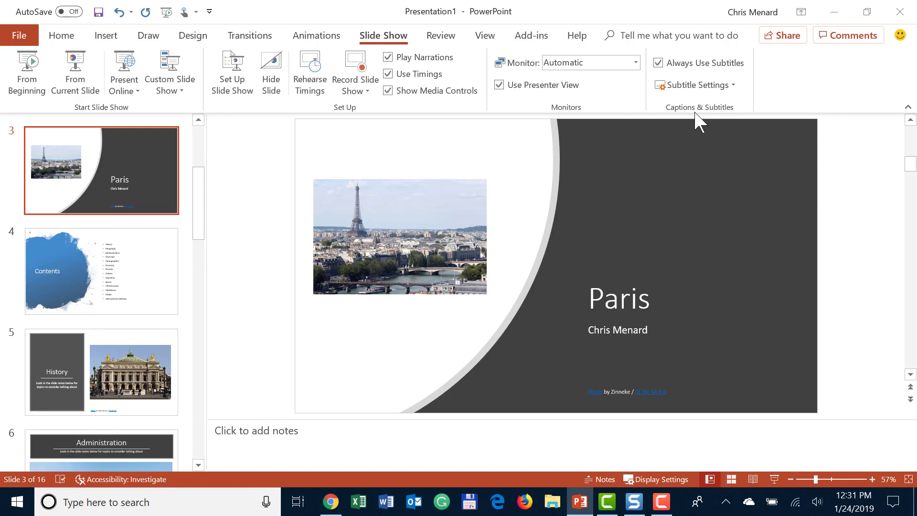
{"action": "mouse_move", "coordinate": [705, 120]}
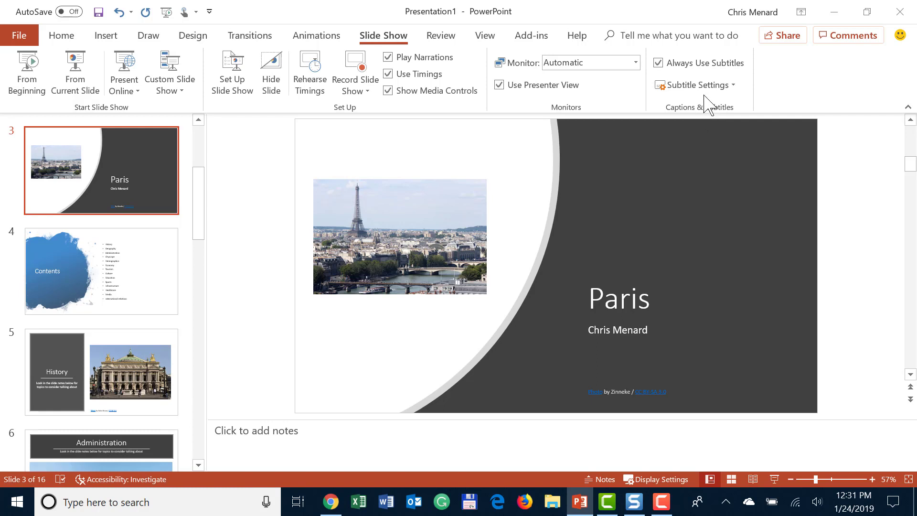
{"action": "mouse_move", "coordinate": [695, 85]}
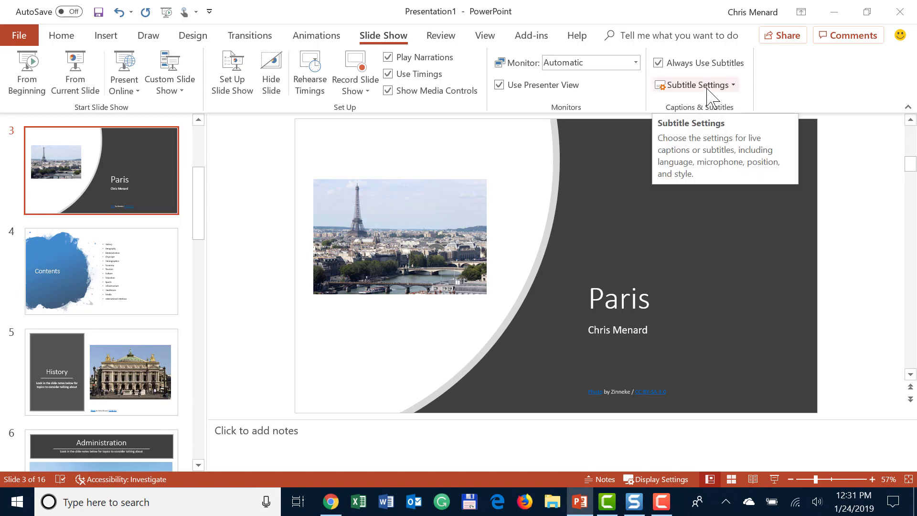
{"action": "left_click", "coordinate": [695, 85]}
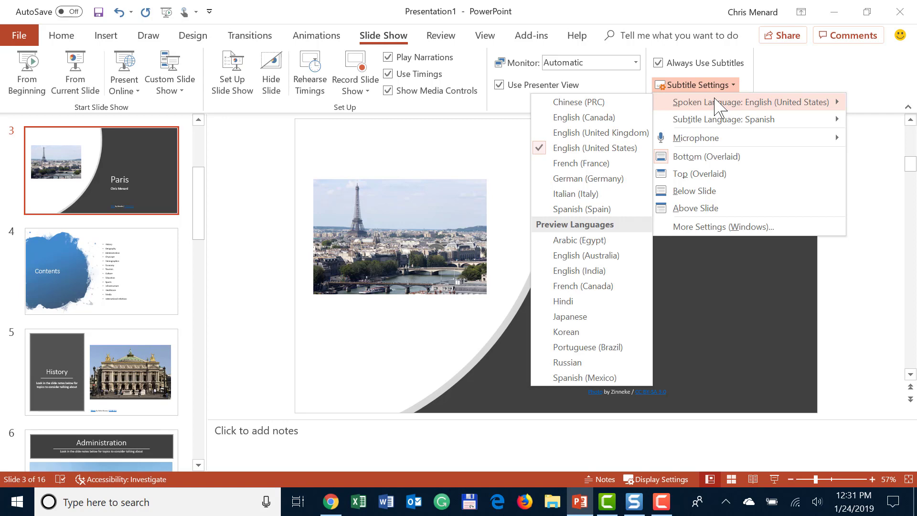
{"action": "left_click", "coordinate": [724, 119]}
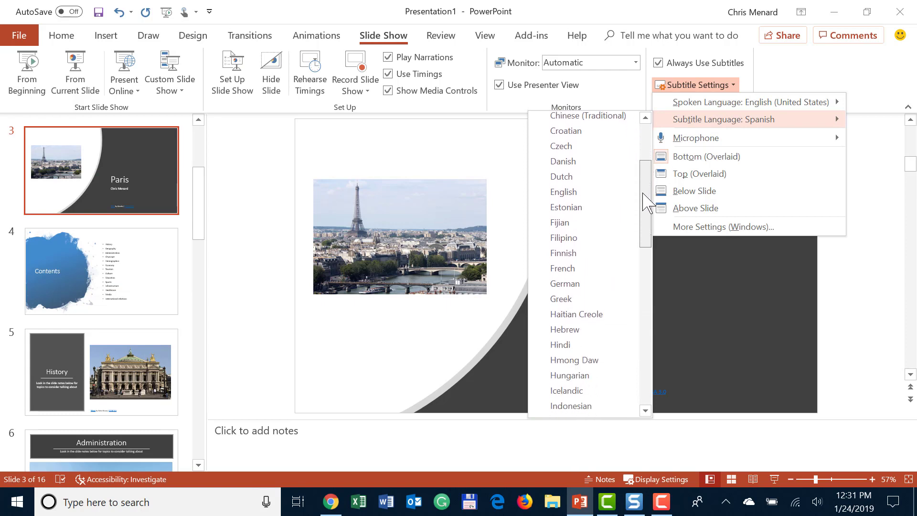
{"action": "scroll", "scroll_direction": "down", "scroll_amount": 3}
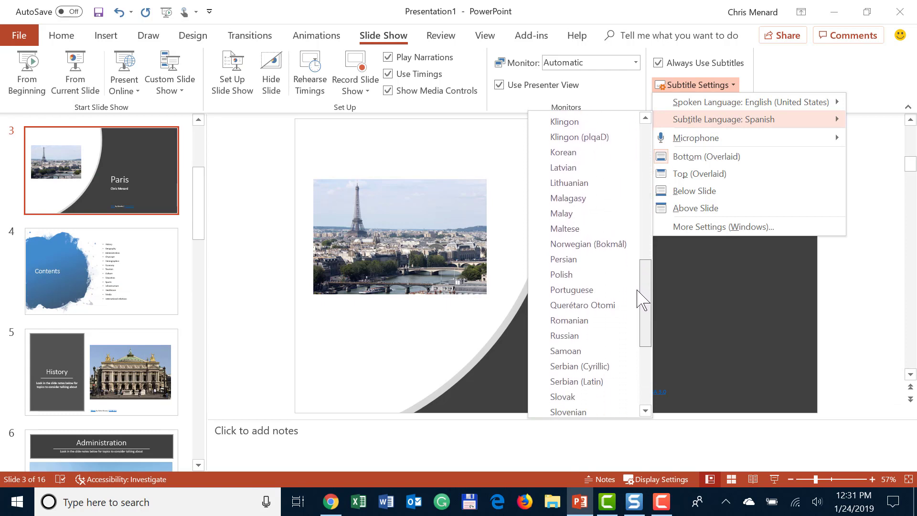
{"action": "scroll", "scroll_direction": "down", "scroll_amount": 3}
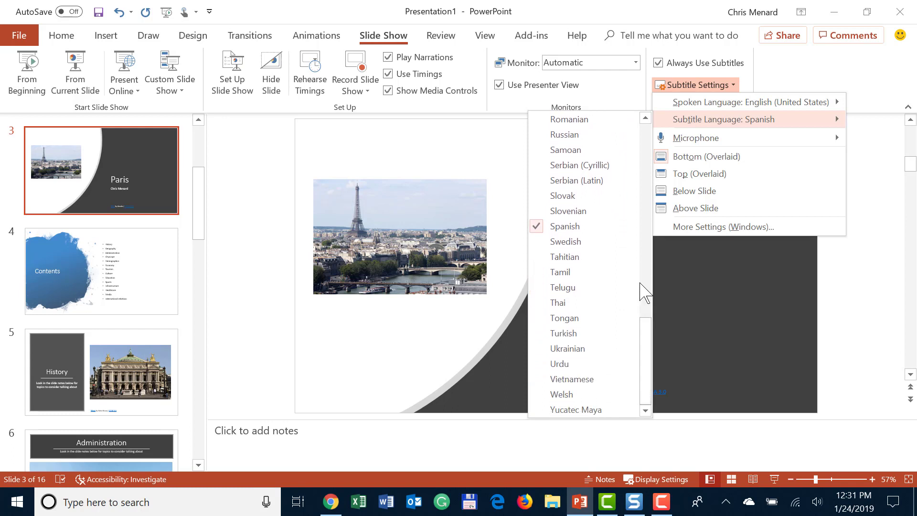
{"action": "mouse_move", "coordinate": [585, 227]}
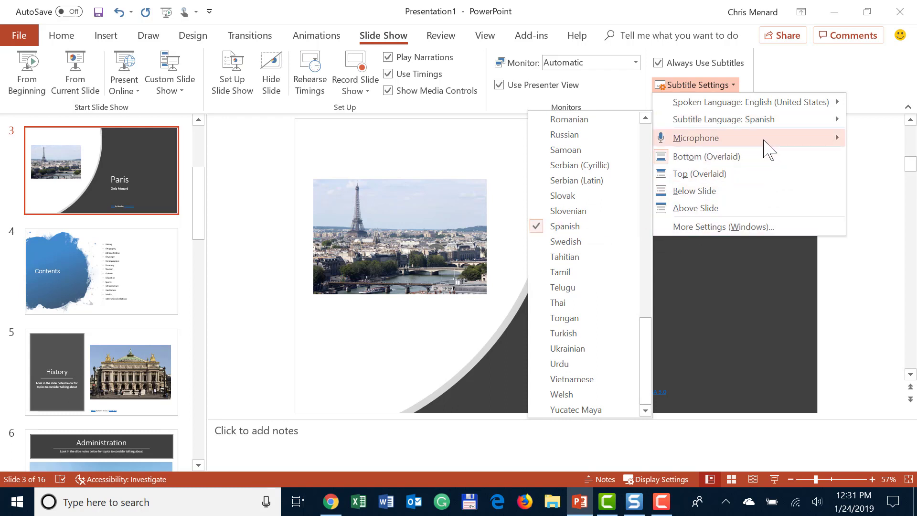
Confirm the Blue Snowball microphone and English (United States) spoken language with Bottom (Overlaid) subtitles.
{"action": "left_click", "coordinate": [696, 137]}
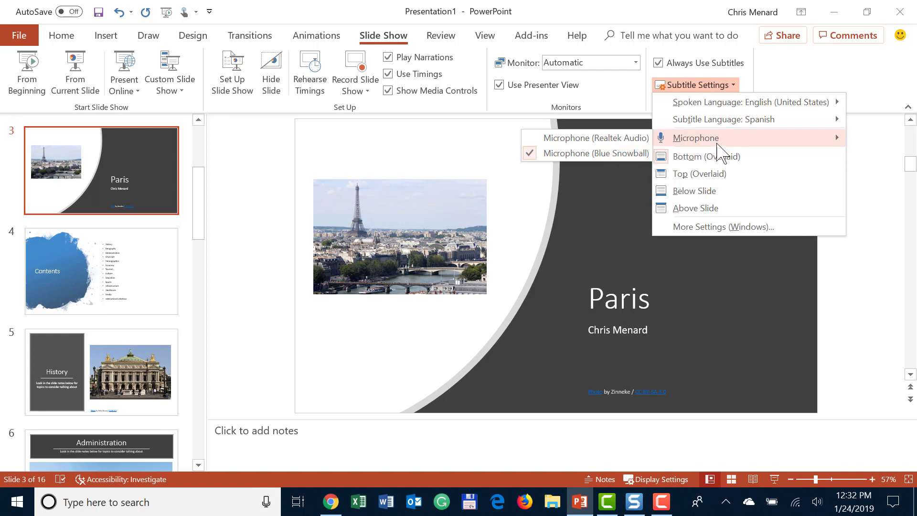
{"action": "mouse_move", "coordinate": [725, 149]}
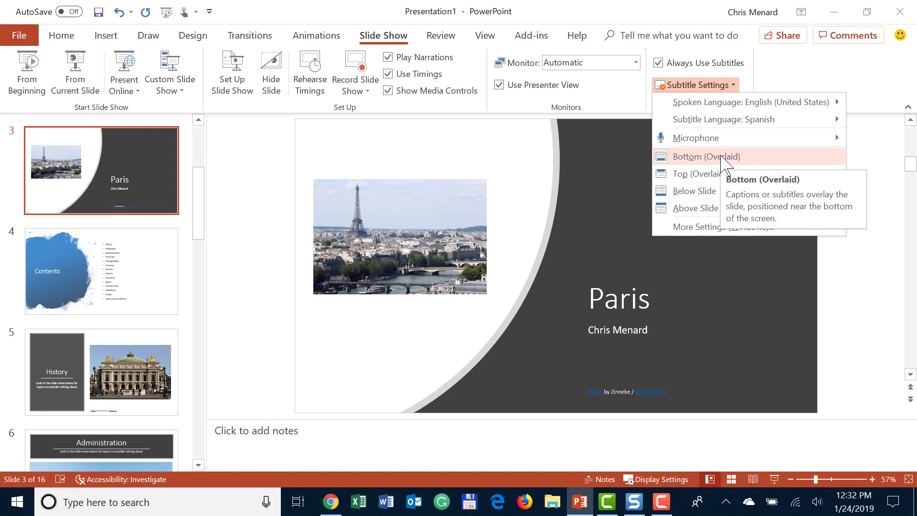
{"action": "mouse_move", "coordinate": [754, 169]}
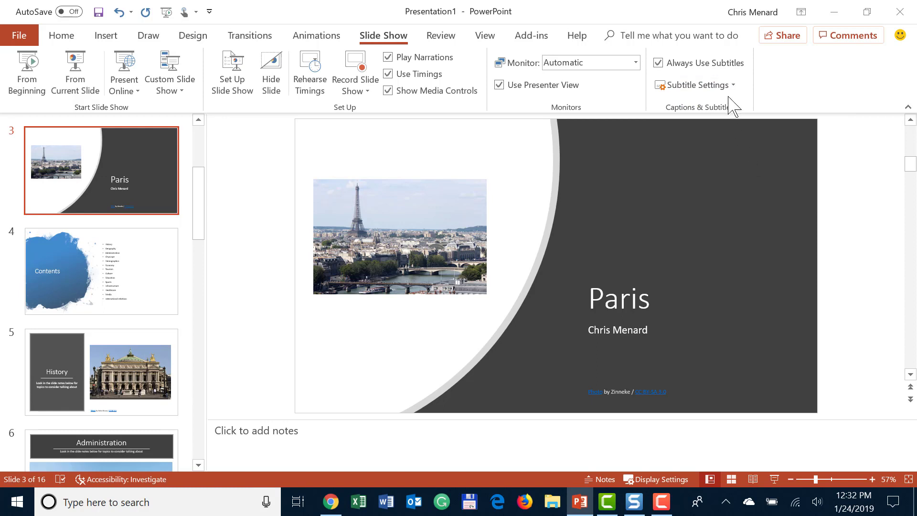
{"action": "left_click", "coordinate": [694, 85]}
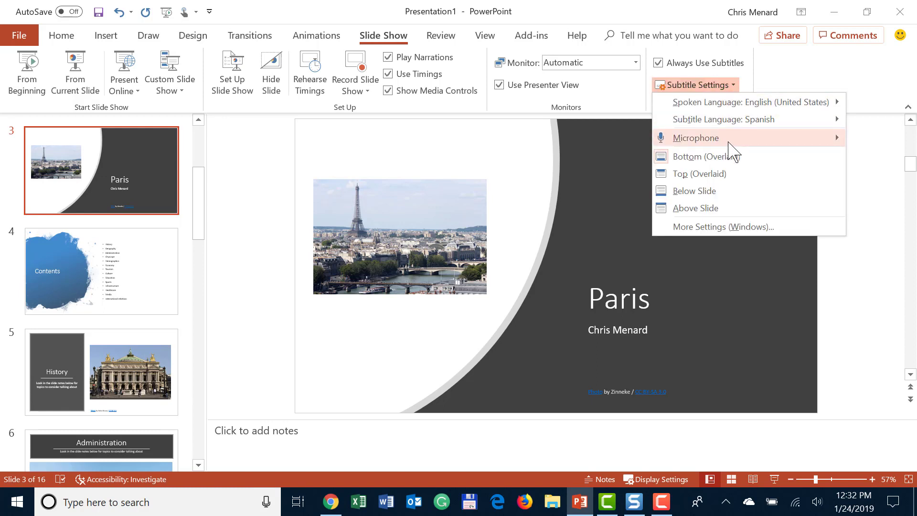
{"action": "mouse_move", "coordinate": [739, 149]}
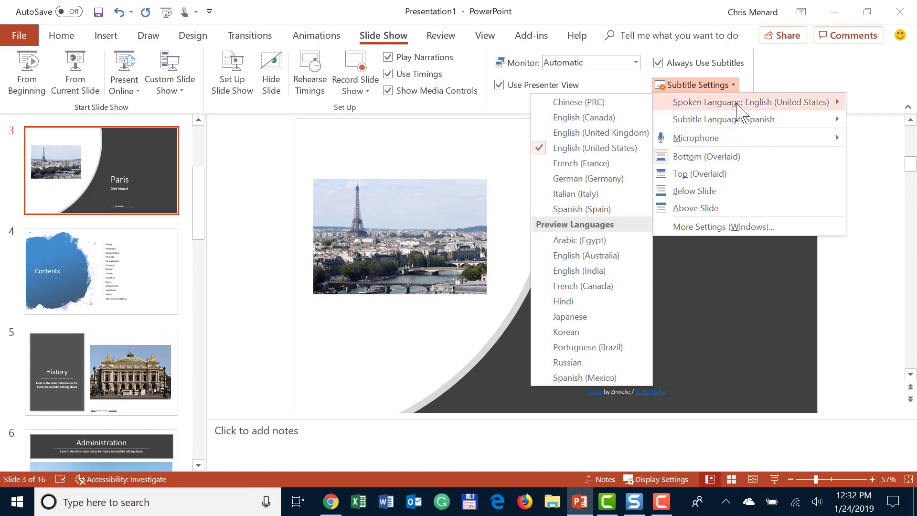
{"action": "left_click", "coordinate": [724, 119]}
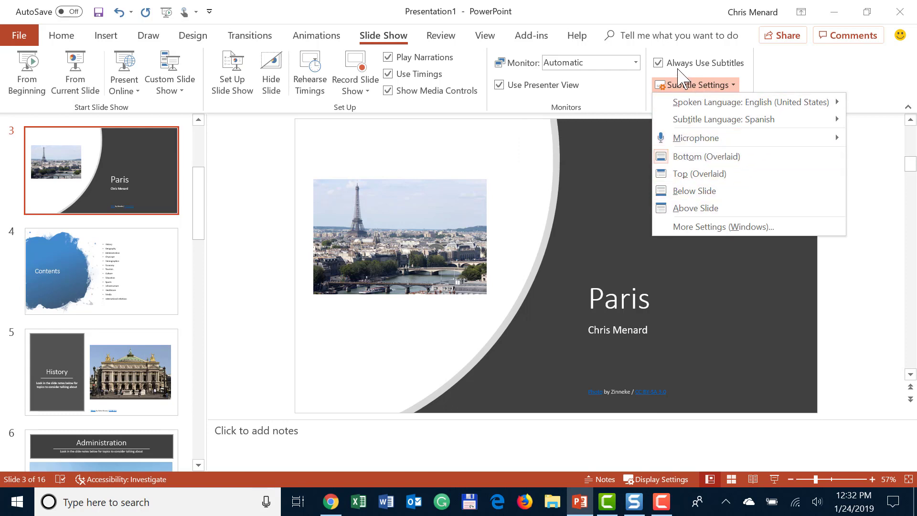
{"action": "mouse_move", "coordinate": [780, 76]}
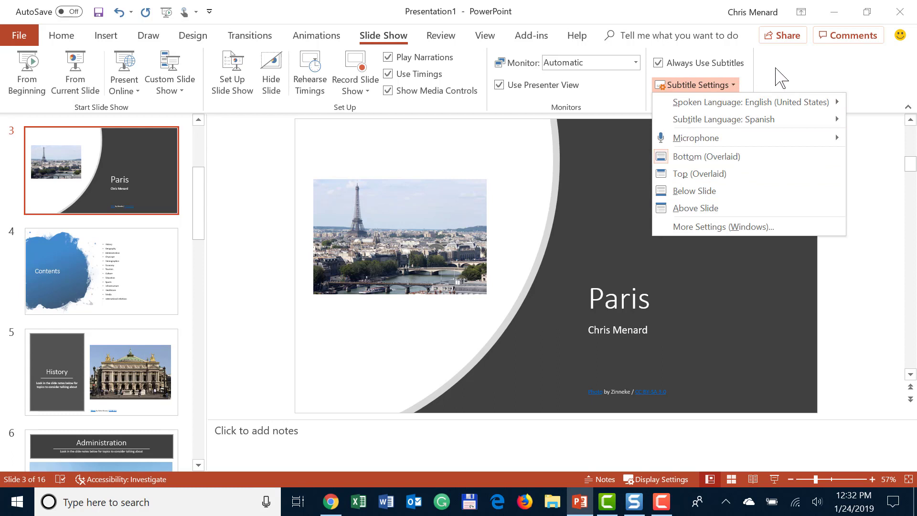
Close the subtitle options, keeping always-on subtitles for the Paris deck.
{"action": "left_click", "coordinate": [694, 85]}
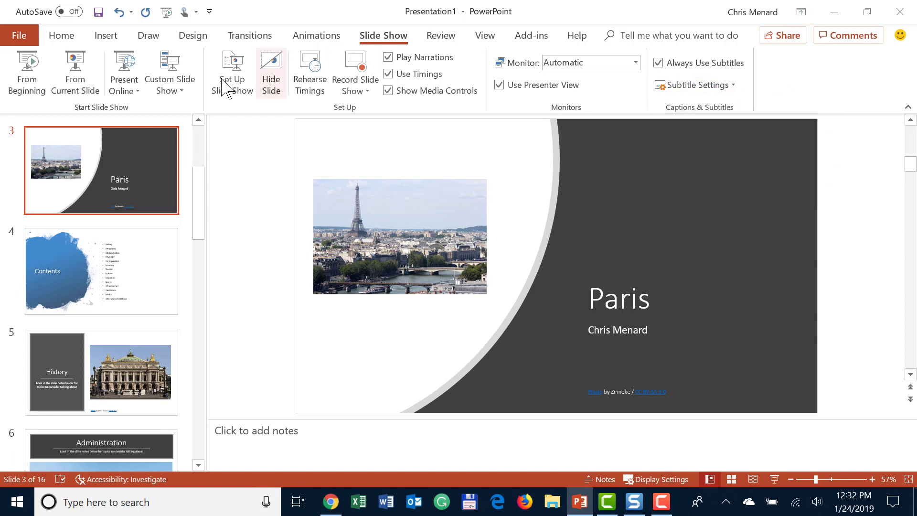
{"action": "mouse_move", "coordinate": [27, 70]}
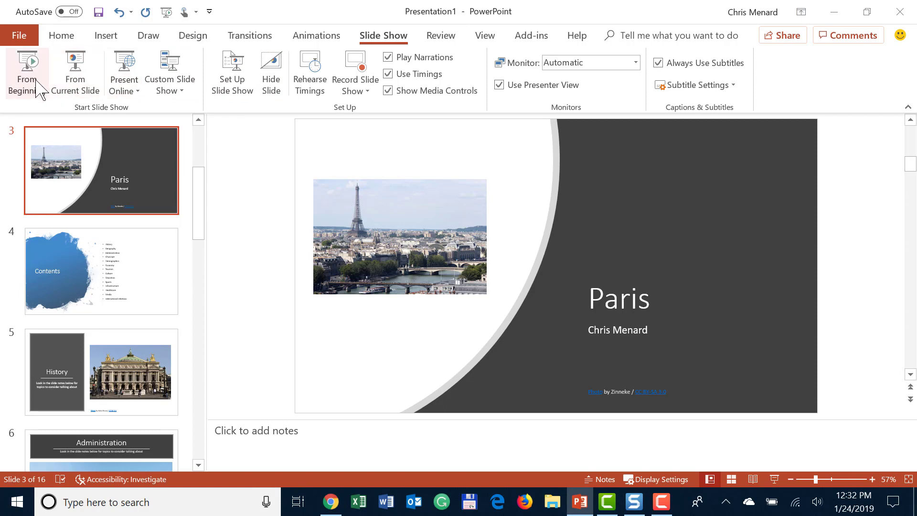
{"action": "key", "text": "F5"}
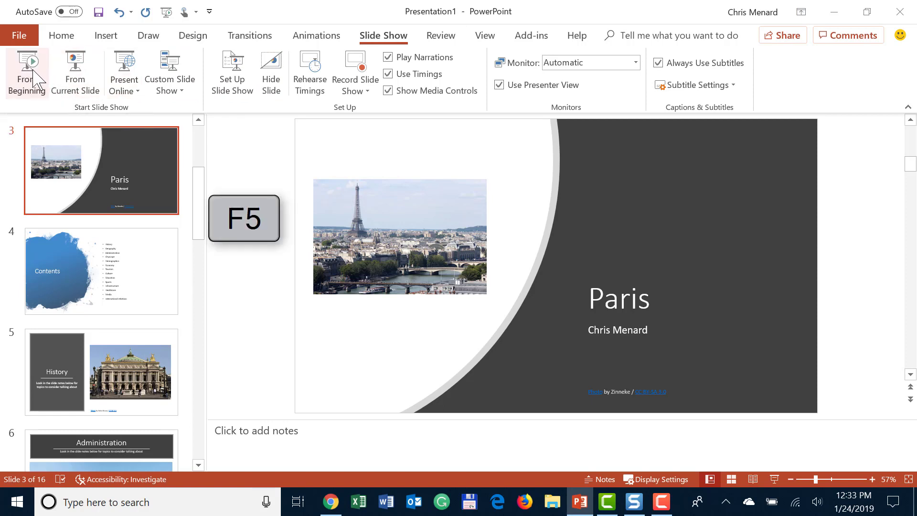
{"action": "mouse_move", "coordinate": [27, 69]}
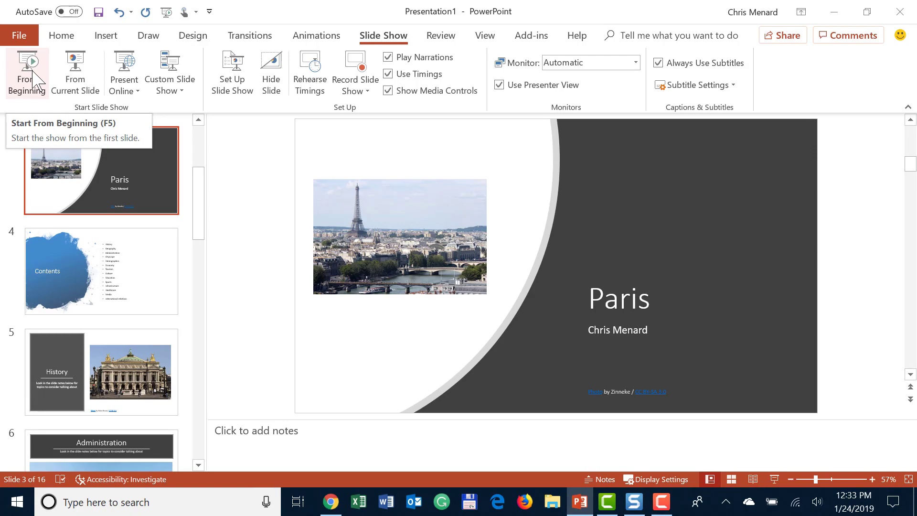
Run the slide show from the Contents slide to History while live Spanish captions display.
{"action": "left_click", "coordinate": [27, 70]}
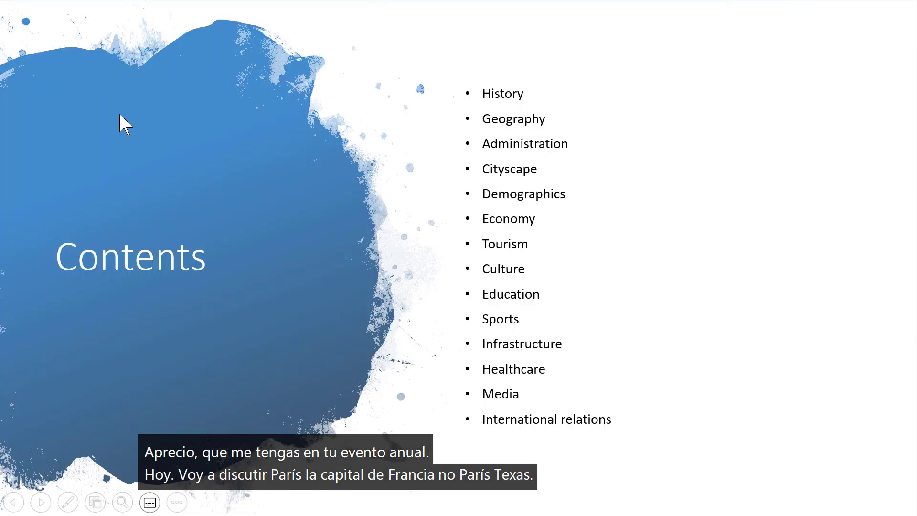
{"action": "mouse_move", "coordinate": [782, 250]}
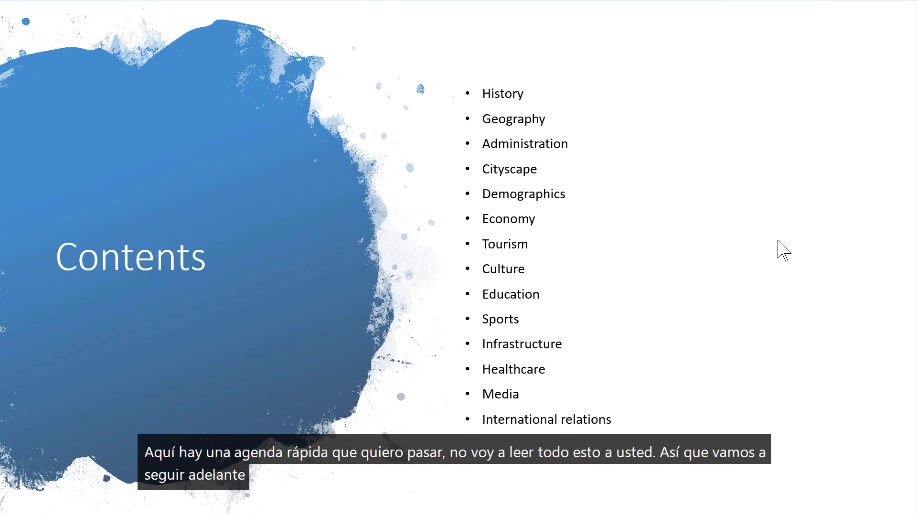
{"action": "key", "text": "right"}
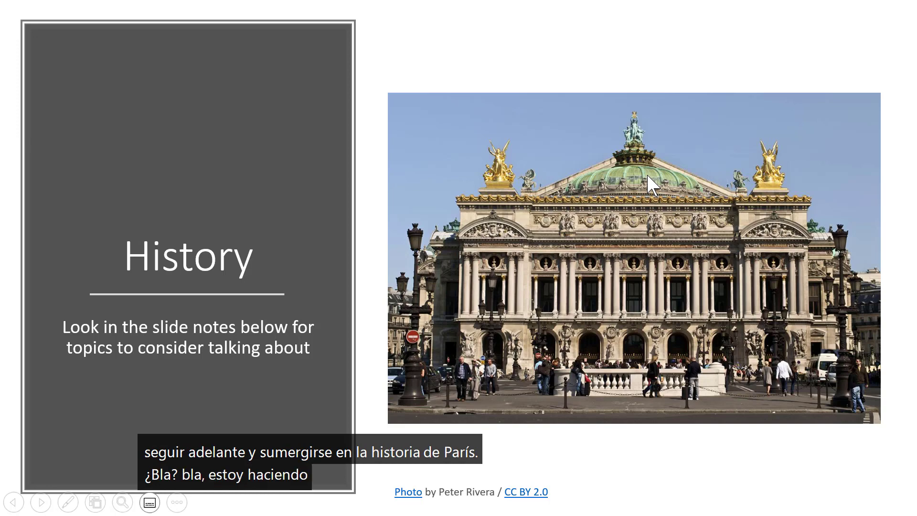
{"action": "left_click", "coordinate": [40, 501]}
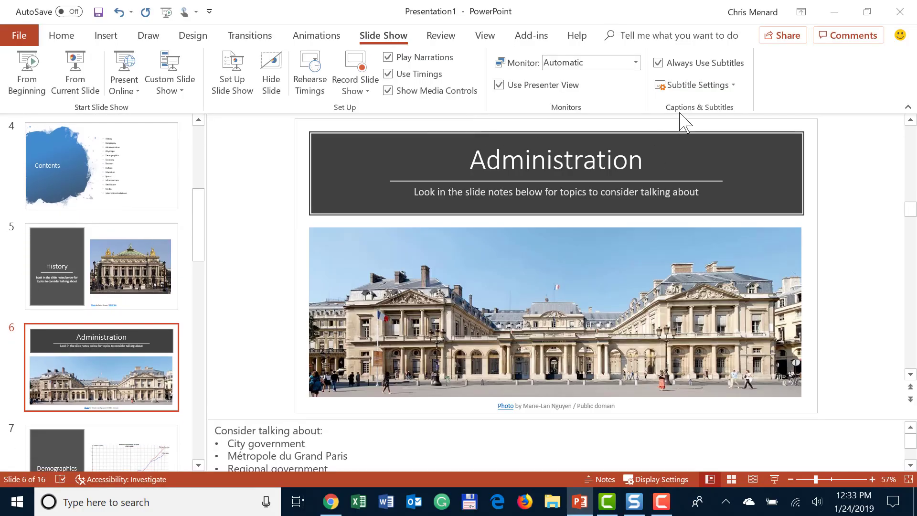
{"action": "mouse_move", "coordinate": [691, 117]}
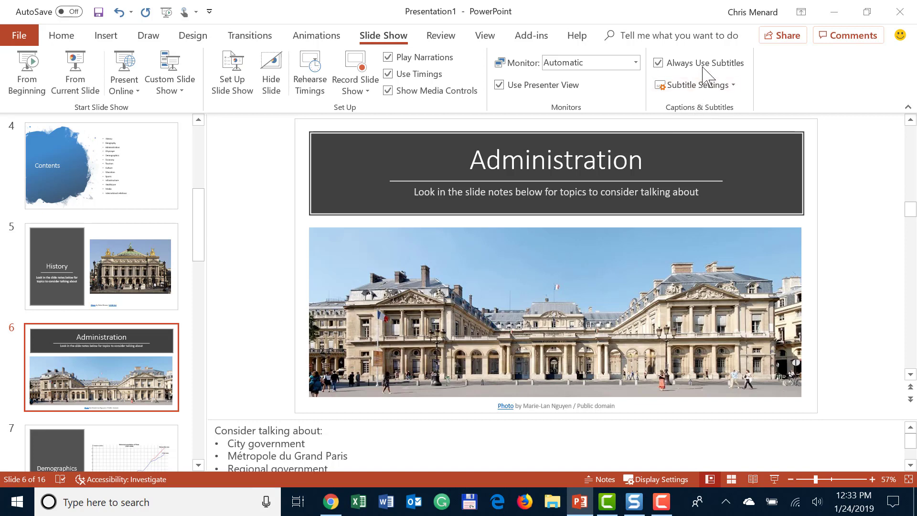
{"action": "mouse_move", "coordinate": [707, 69]}
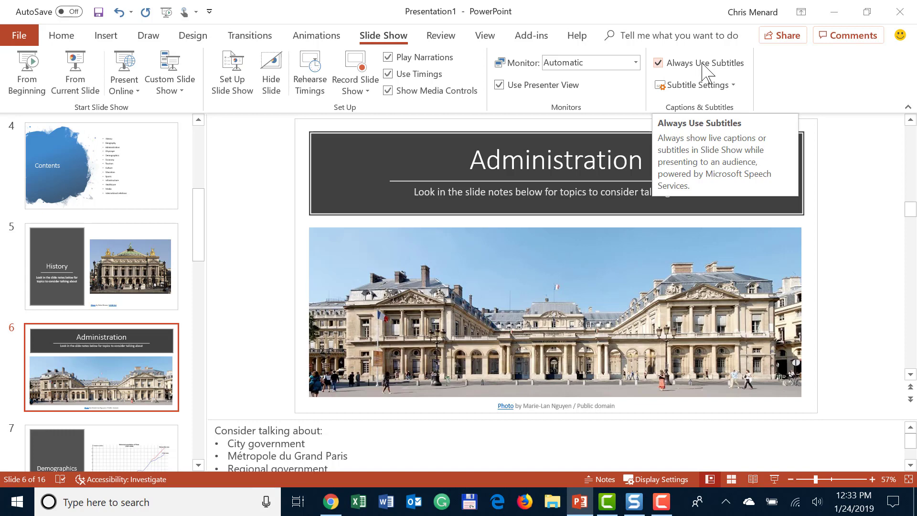
{"action": "mouse_move", "coordinate": [856, 207]}
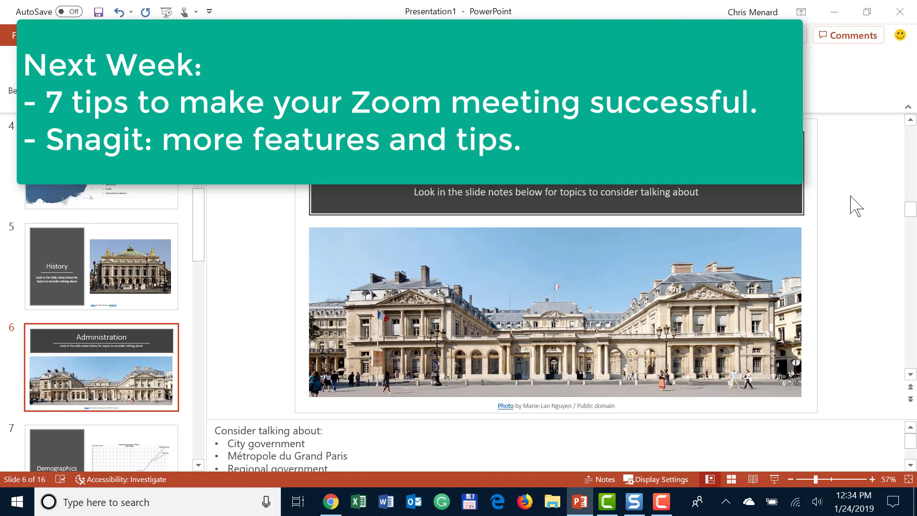
{"action": "mouse_move", "coordinate": [781, 261]}
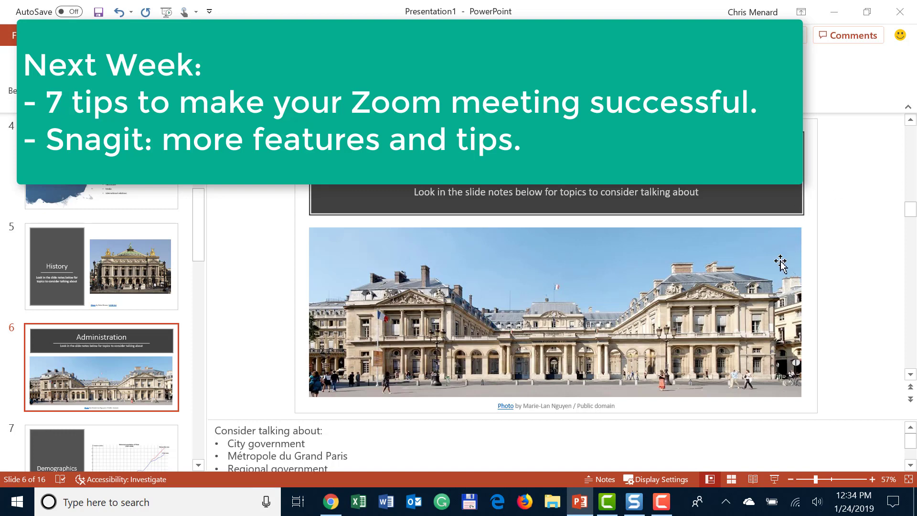